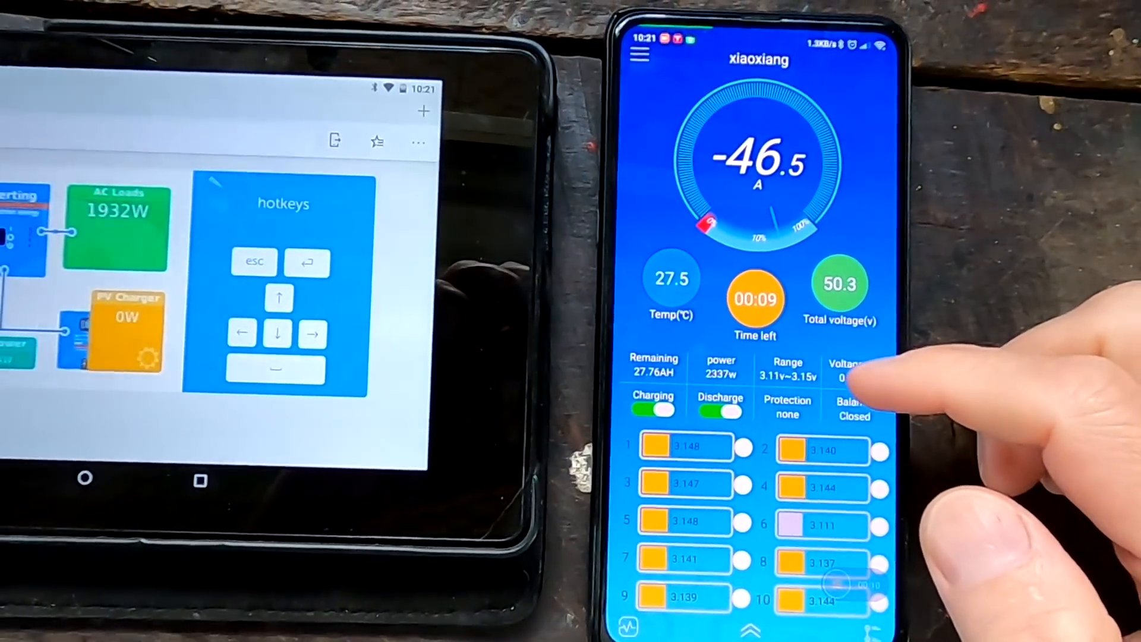
- In the xiaoxiang BMS app, open the Alerts list of alternating Low SOC and Low voltage warnings
{"action": "scroll", "scroll_direction": "down", "scroll_amount": 3}
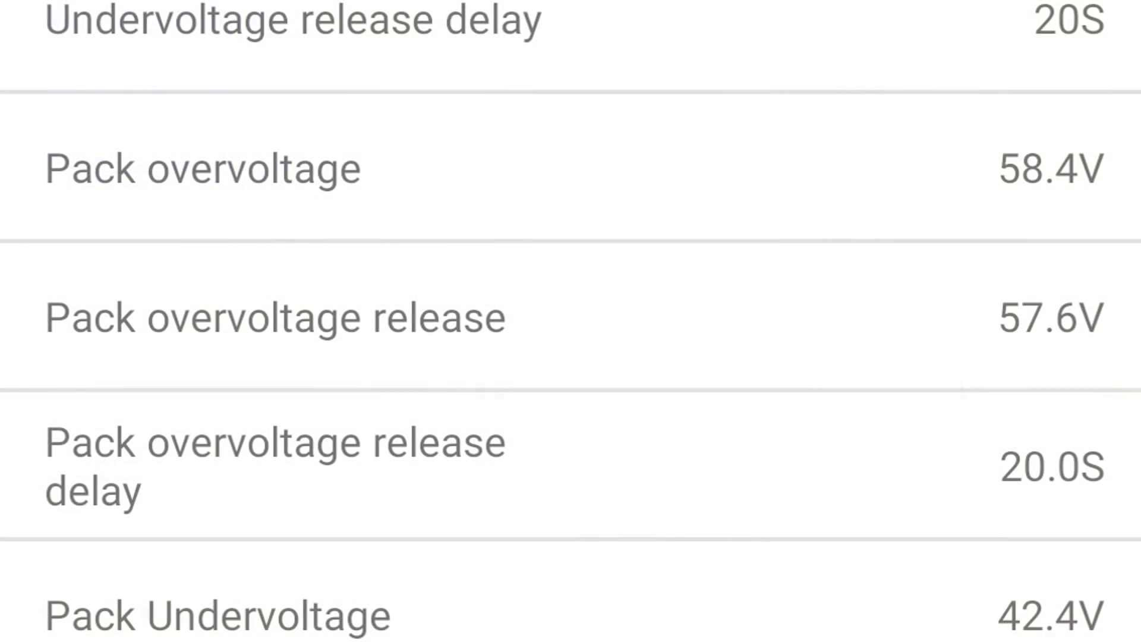
{"action": "left_click", "coordinate": [218, 613]}
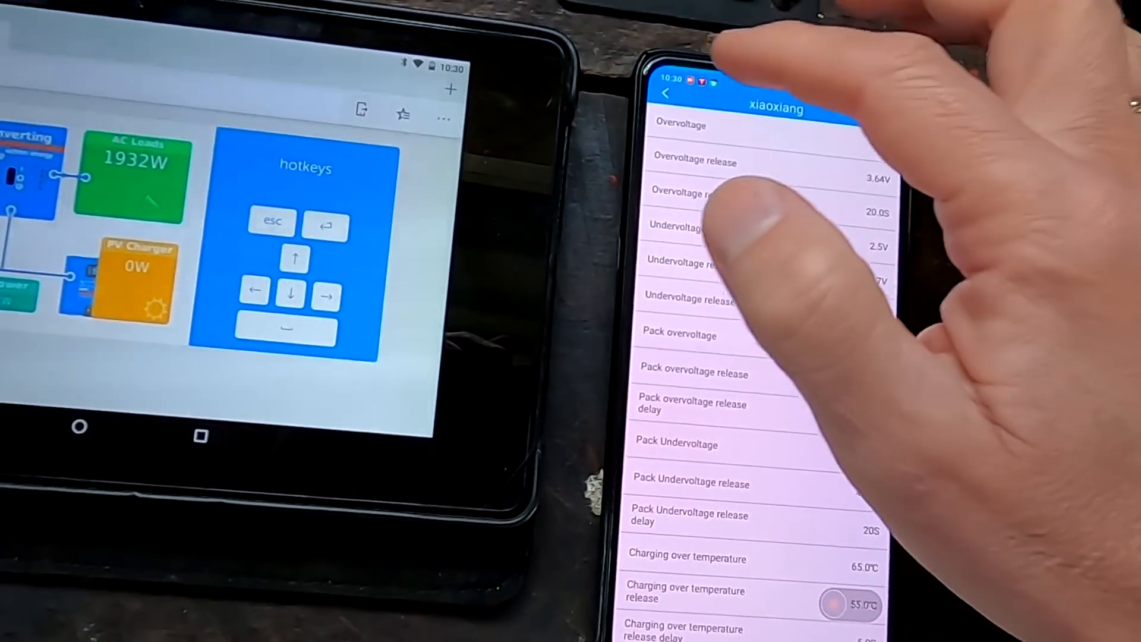
{"action": "left_click", "coordinate": [664, 91]}
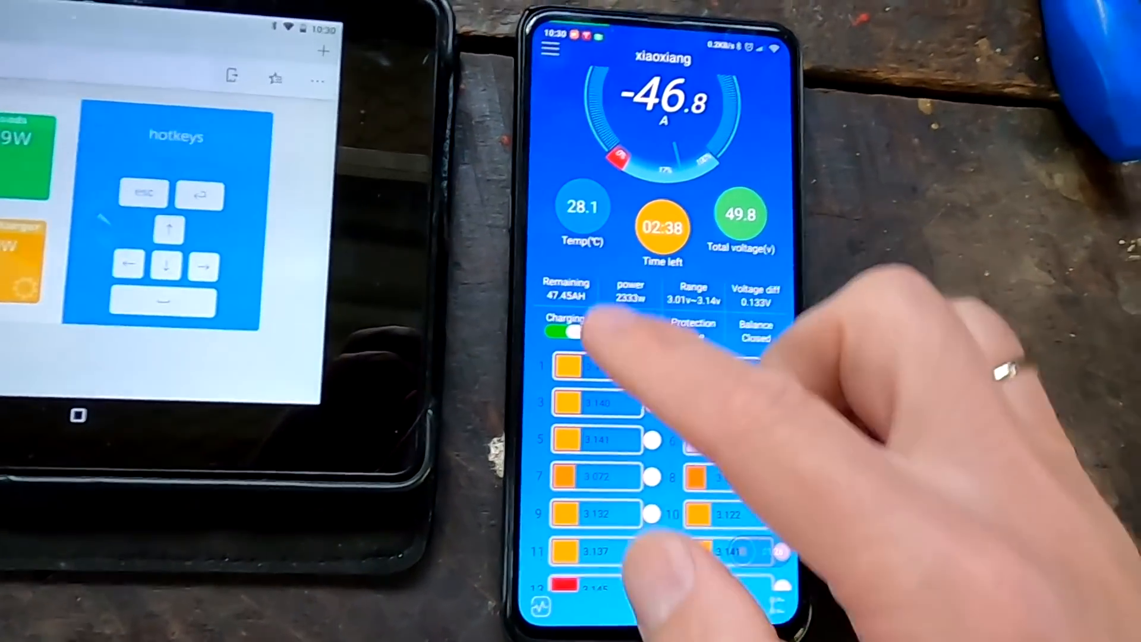
{"action": "left_click", "coordinate": [573, 333]}
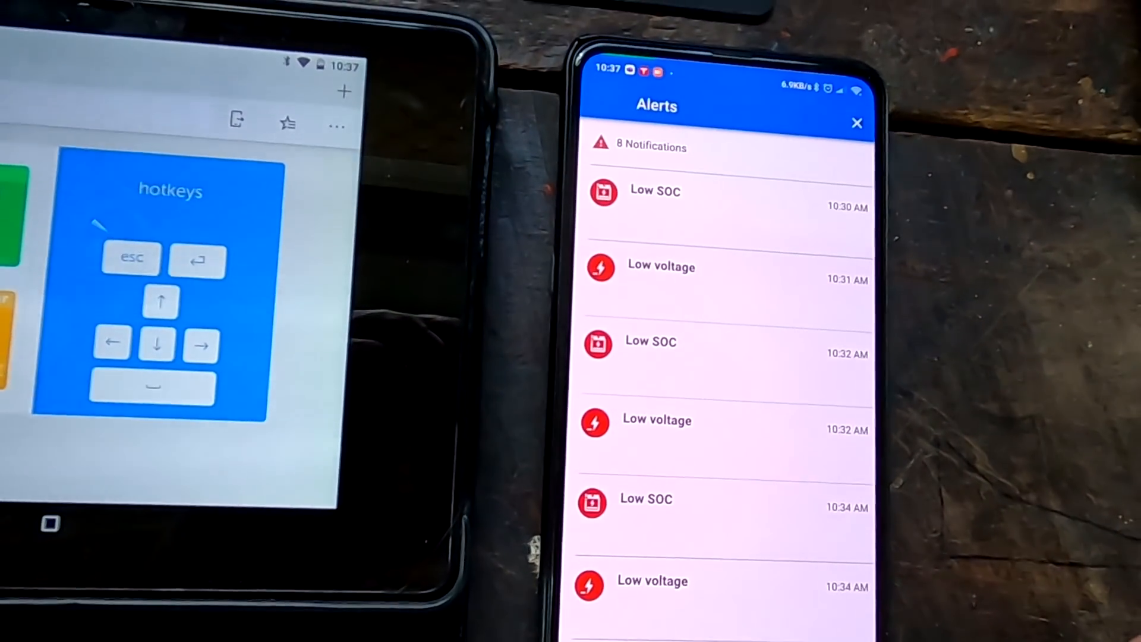
- Close the alerts and view SmartShunt status: 9% charge, 49.12 V, −2.79 A
{"action": "left_click", "coordinate": [857, 124]}
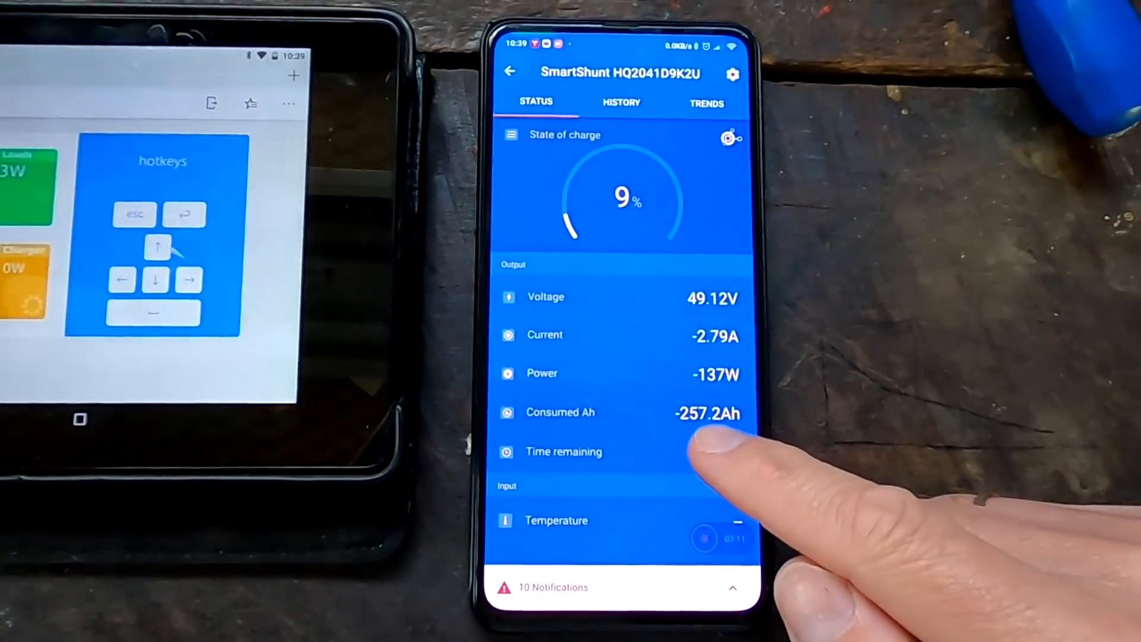
- Go back to the device list showing the Phoenix inverter, West Roof and East Roof chargers
{"action": "left_click", "coordinate": [510, 72]}
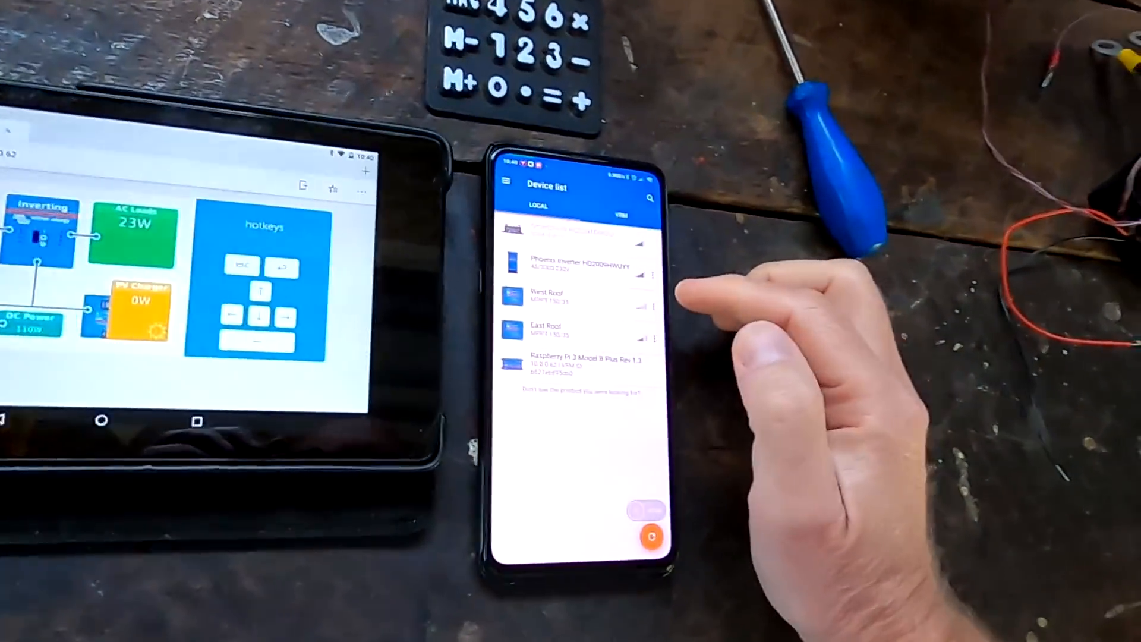
- View the West Roof charger's status: 0 W solar, 100.40 V panel, charger Off
{"action": "left_click", "coordinate": [557, 296]}
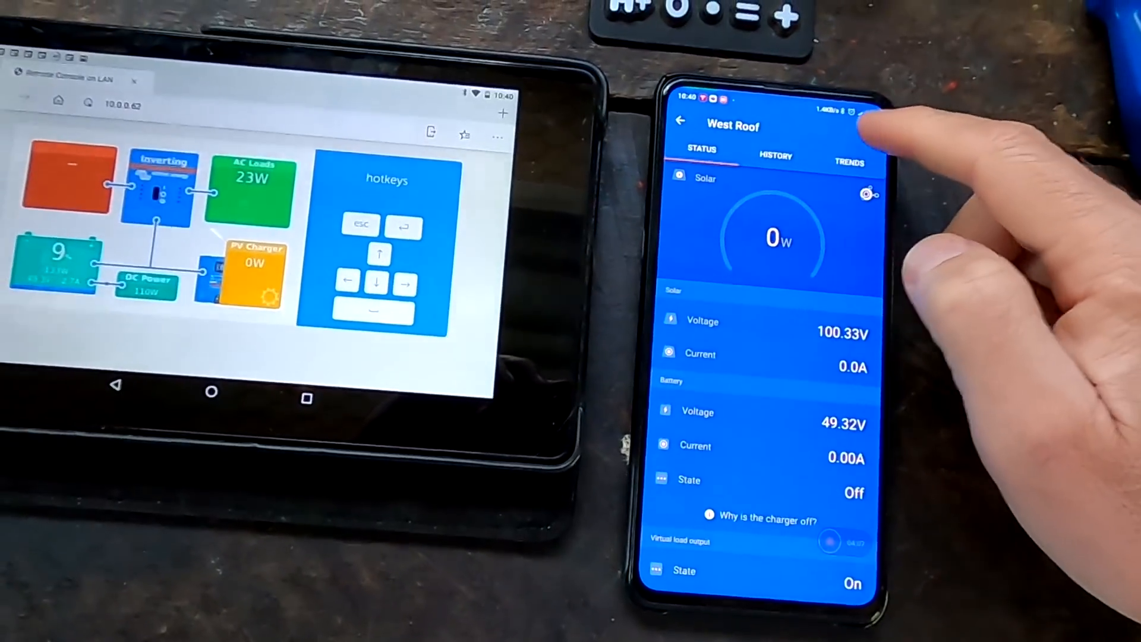
{"action": "left_click", "coordinate": [868, 194]}
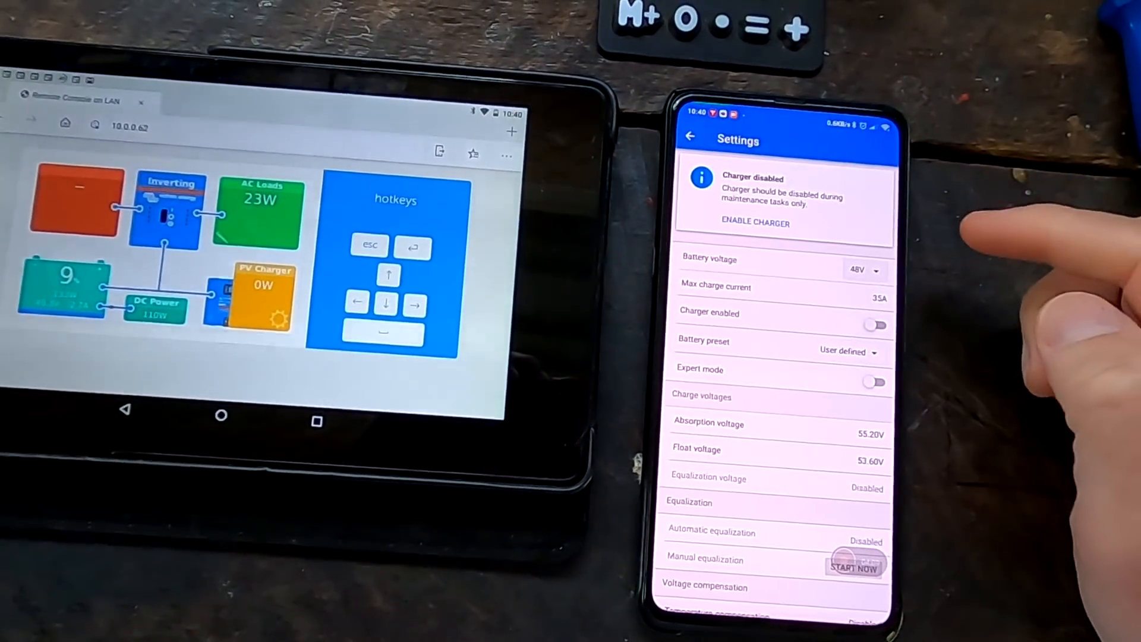
{"action": "scroll", "scroll_direction": "down", "scroll_amount": 3}
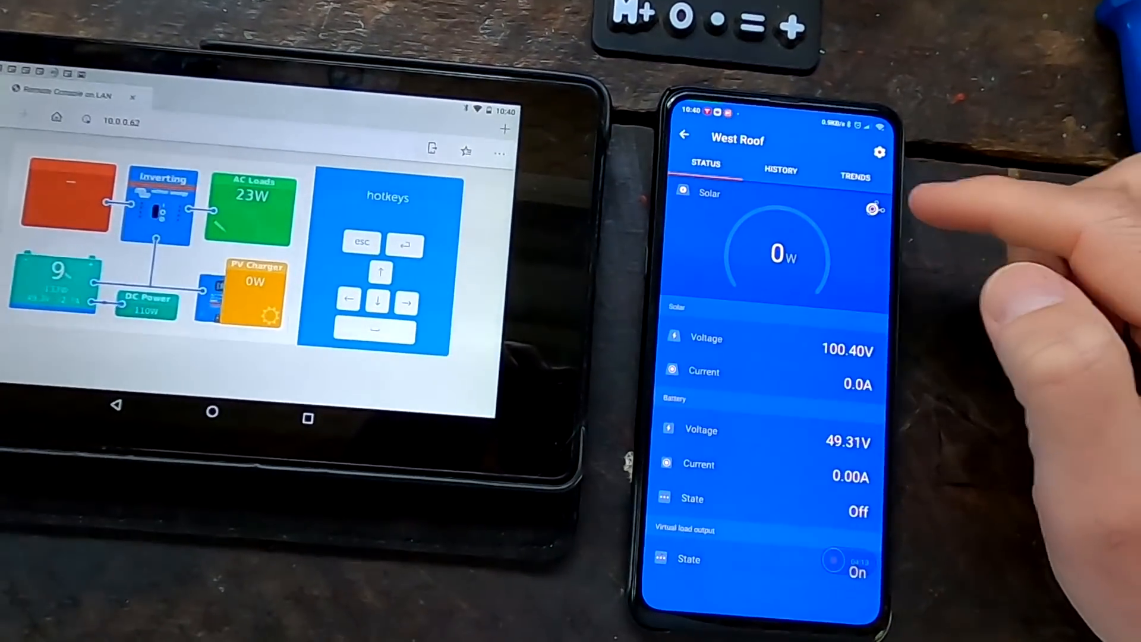
- Open the East Roof charger's battery settings from the device list
{"action": "left_click", "coordinate": [685, 136]}
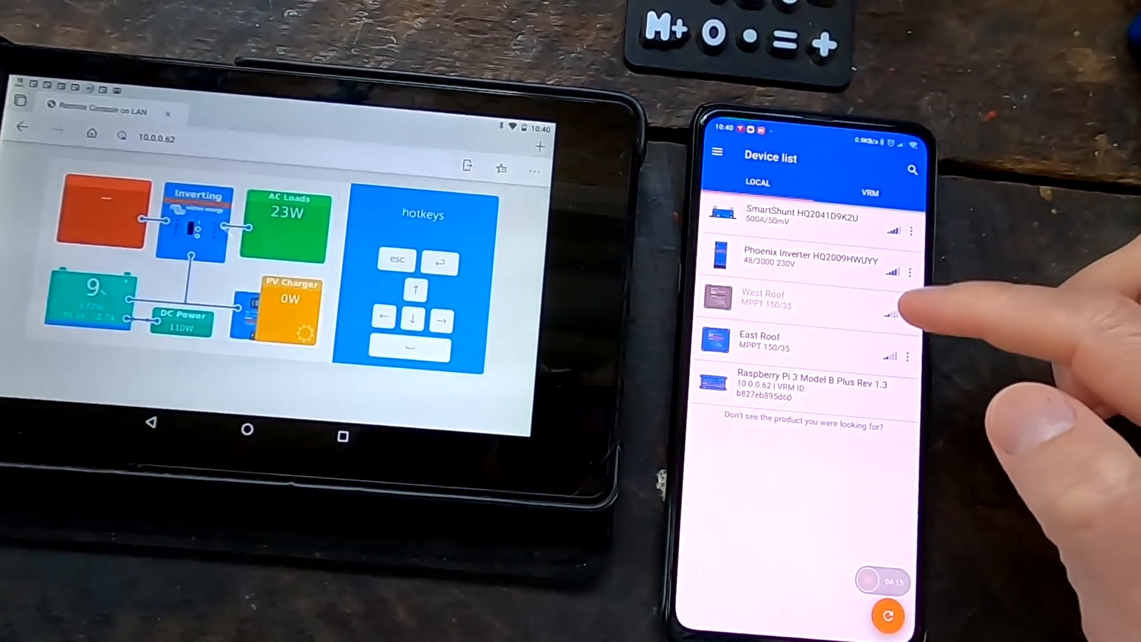
{"action": "left_click", "coordinate": [759, 340]}
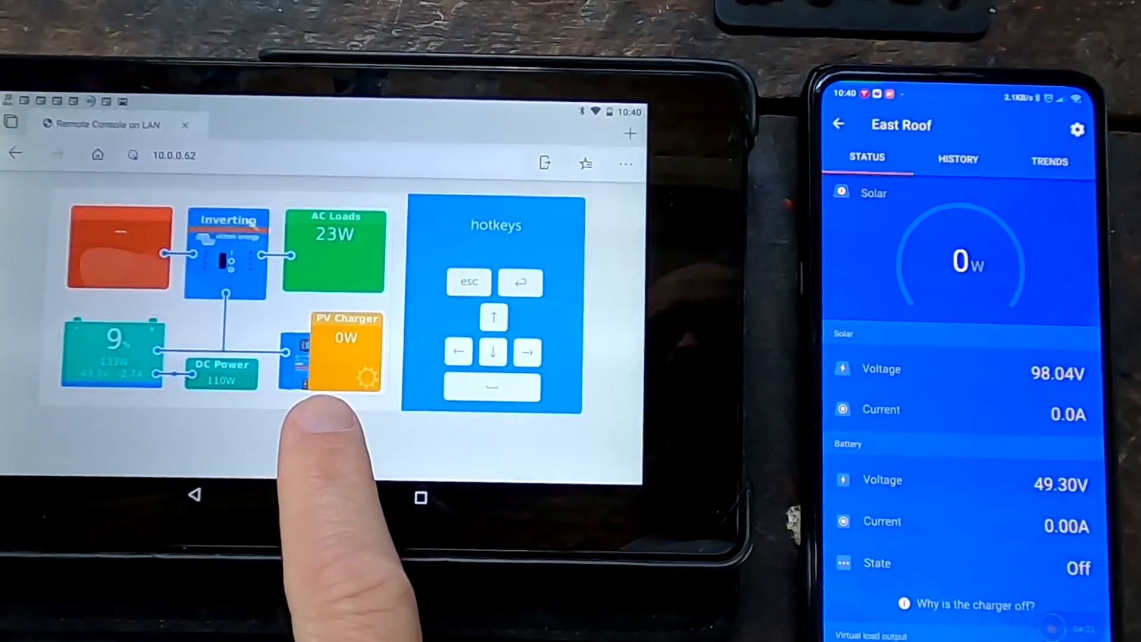
{"action": "left_click", "coordinate": [1078, 130]}
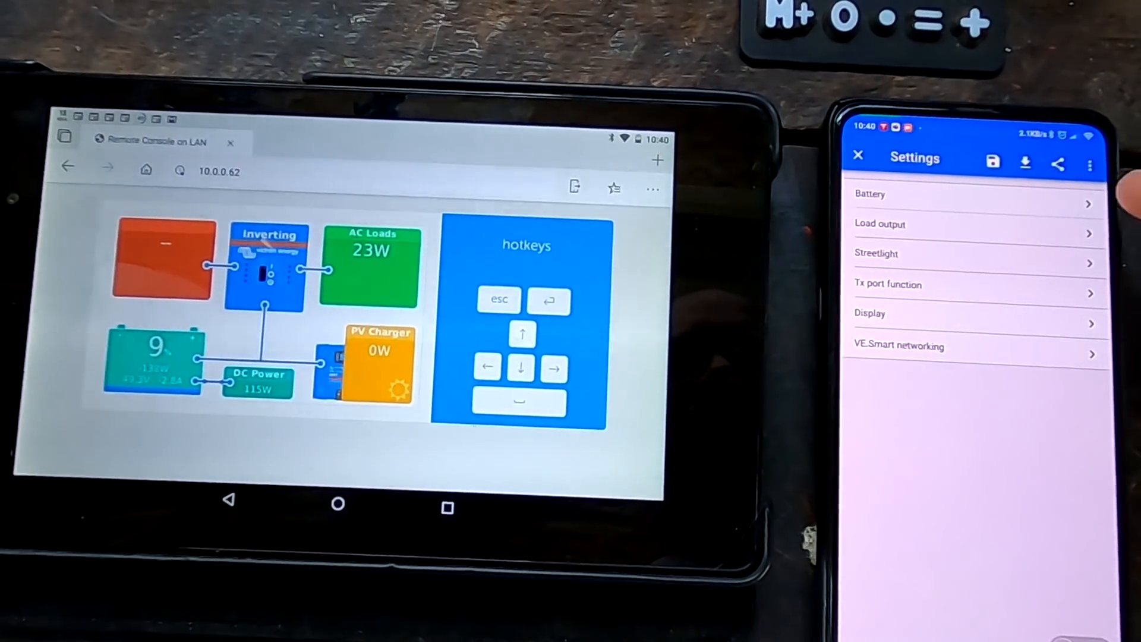
{"action": "left_click", "coordinate": [869, 194]}
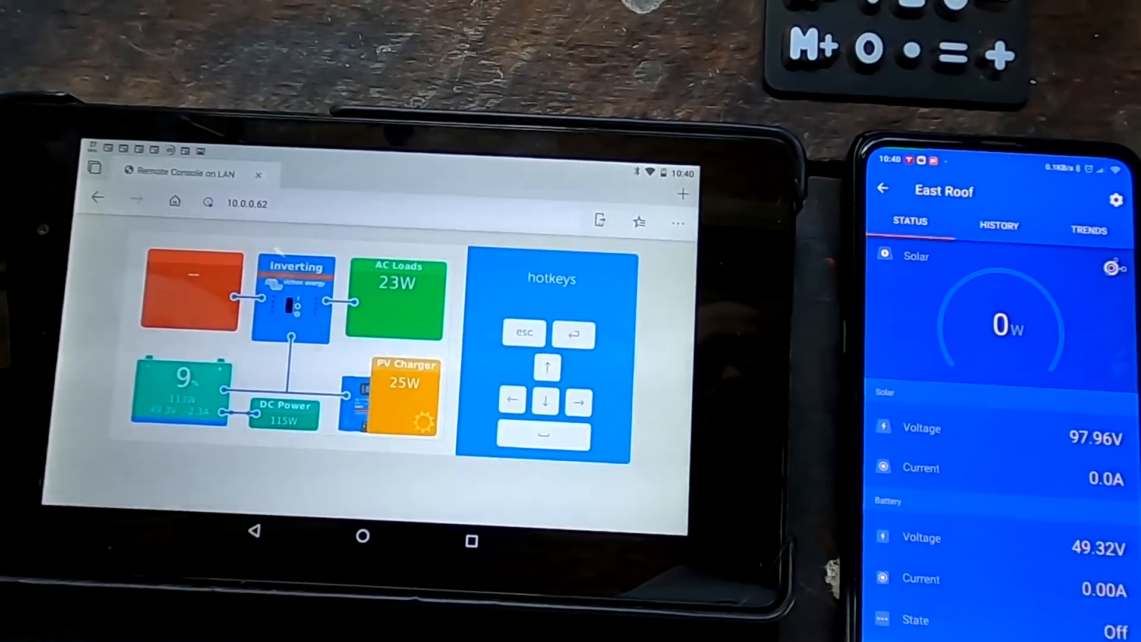
- Return to the device list and connect to the West Roof charger
{"action": "left_click", "coordinate": [882, 190]}
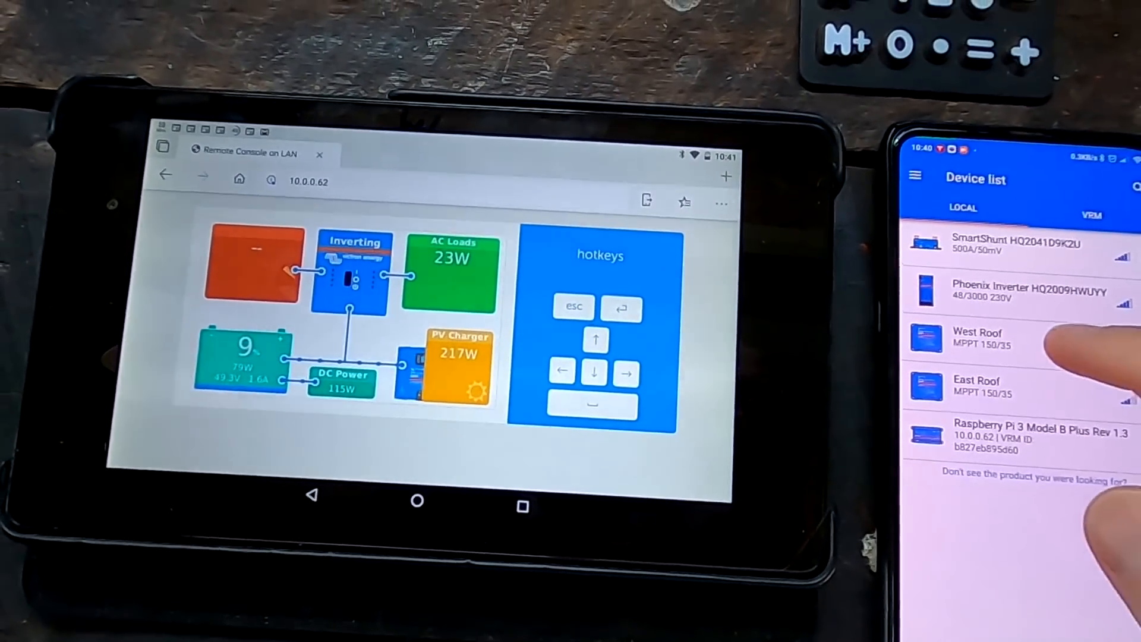
{"action": "left_click", "coordinate": [976, 338]}
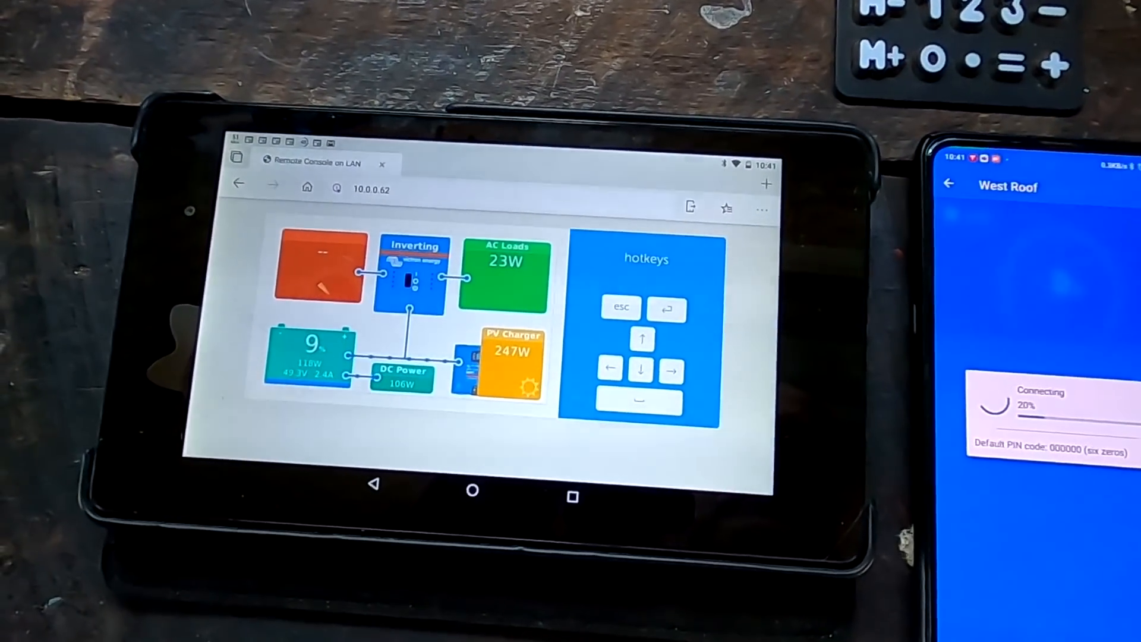